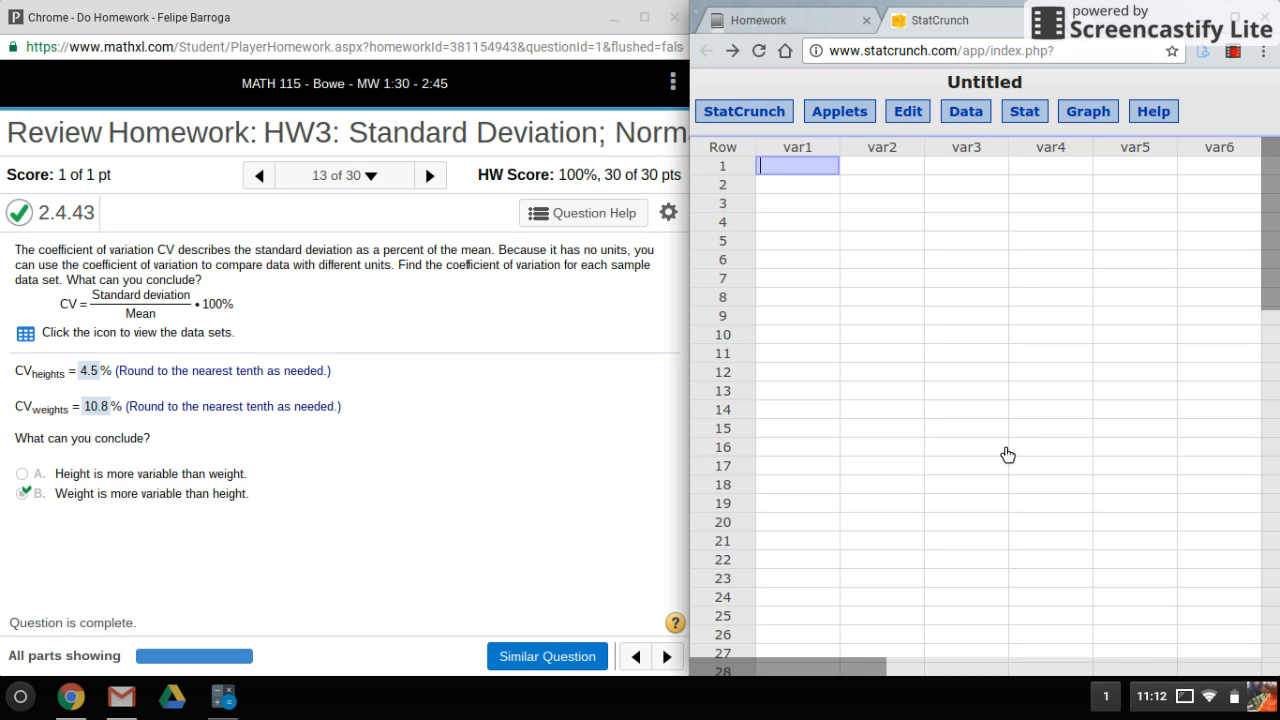
mouse_move(476, 390)
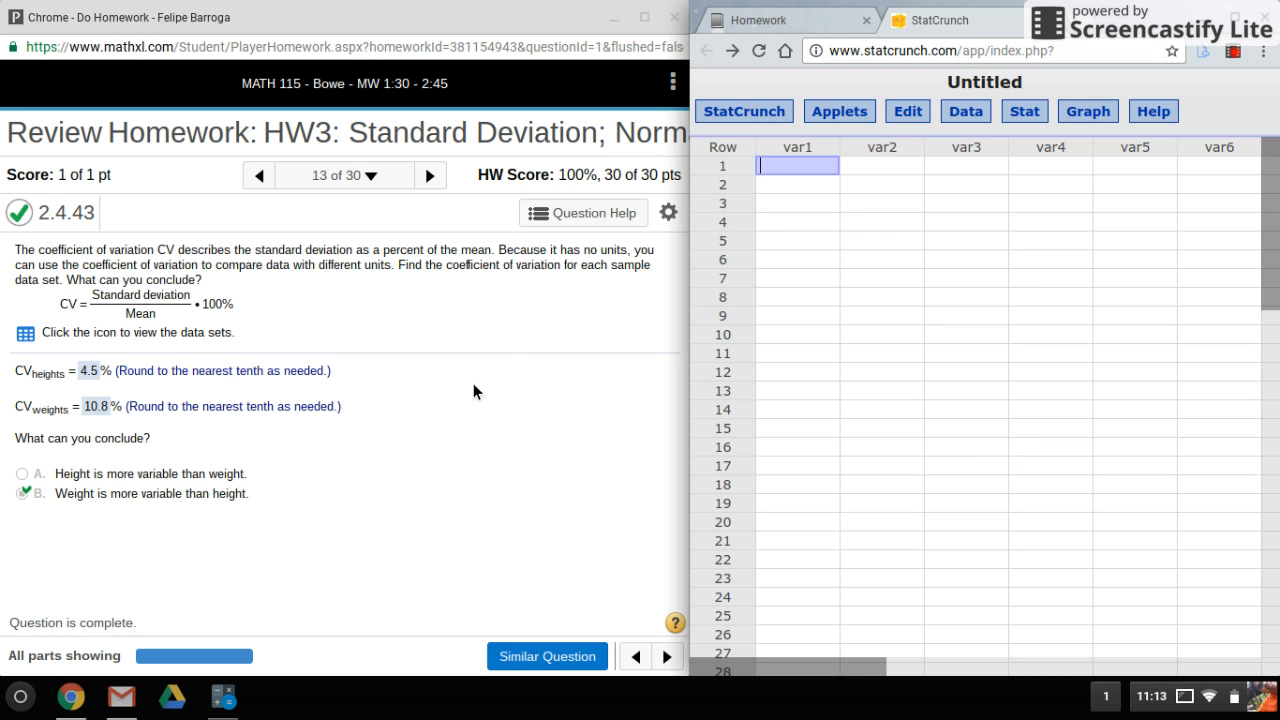
mouse_move(528, 340)
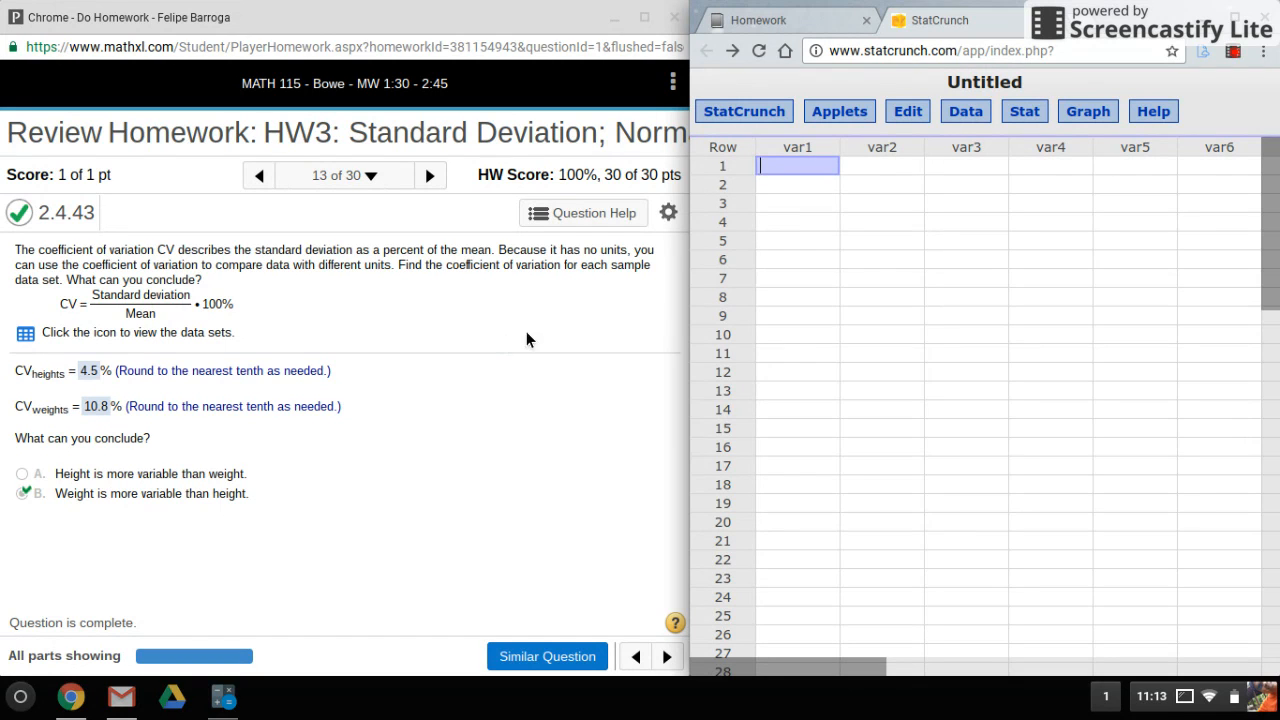
mouse_move(472, 324)
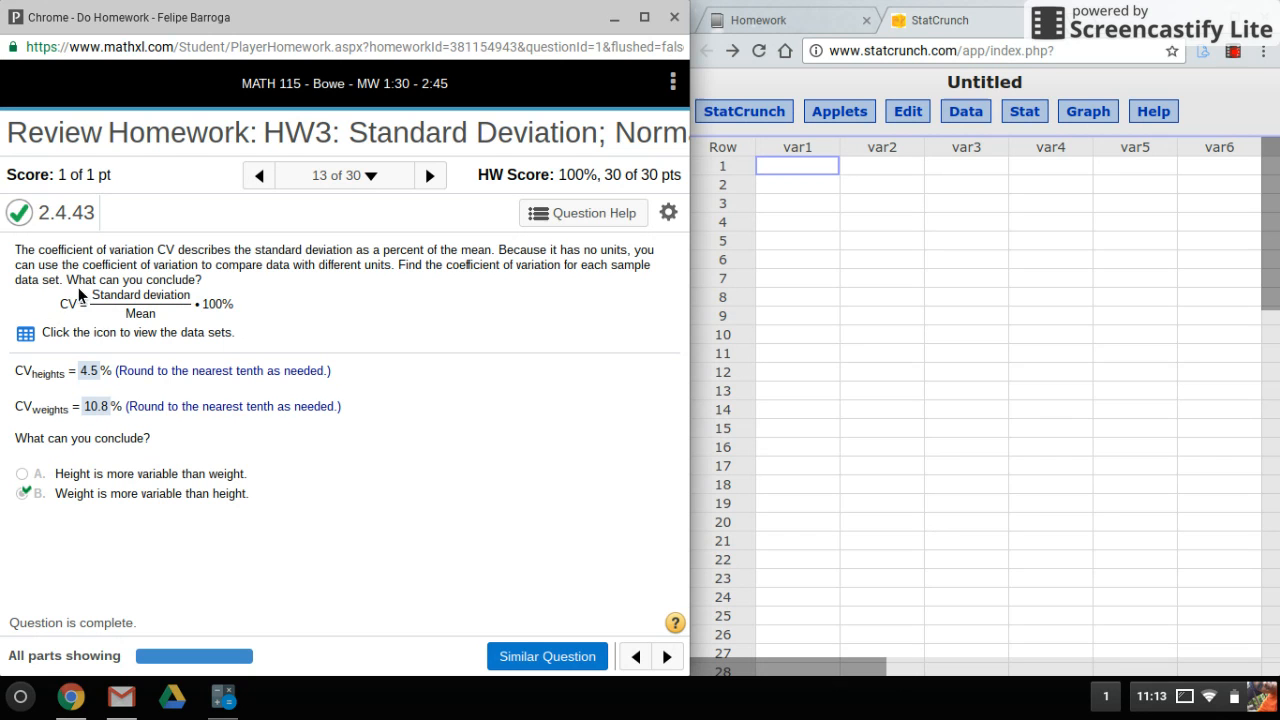
mouse_move(268, 330)
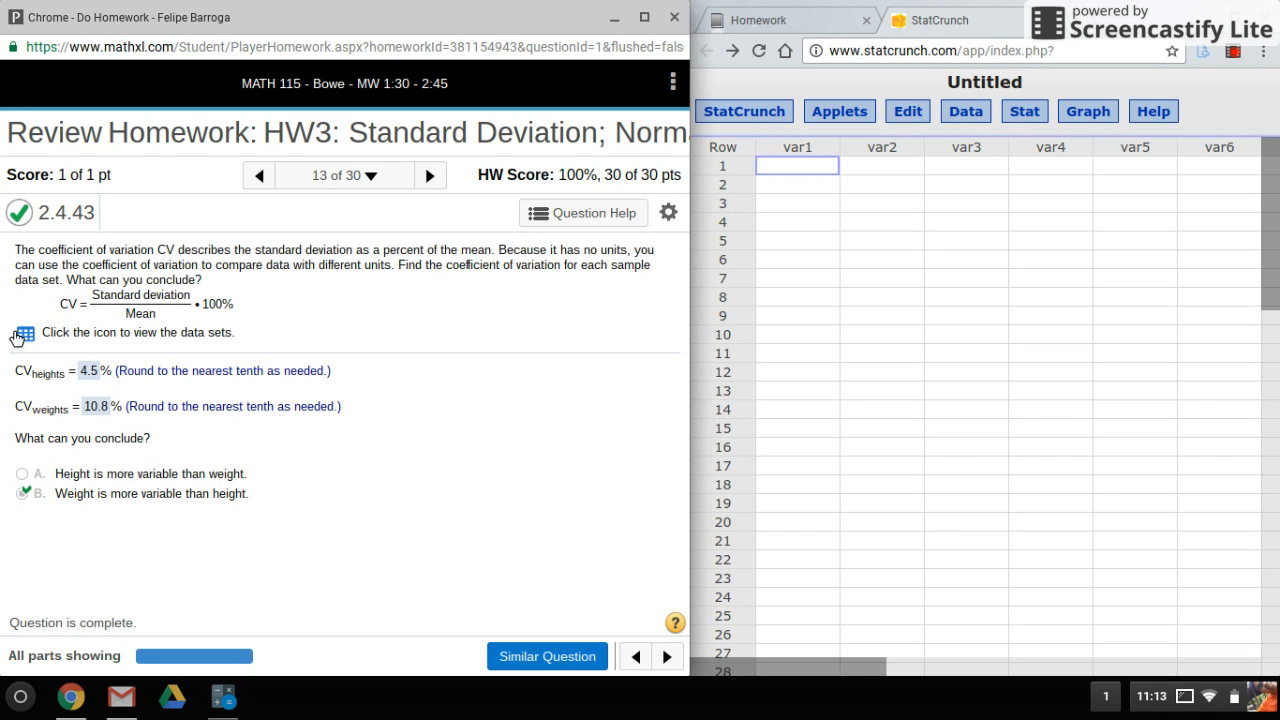
Paste the twelve Heights and Weights values from the homework data table into the sheet.
left_click(24, 332)
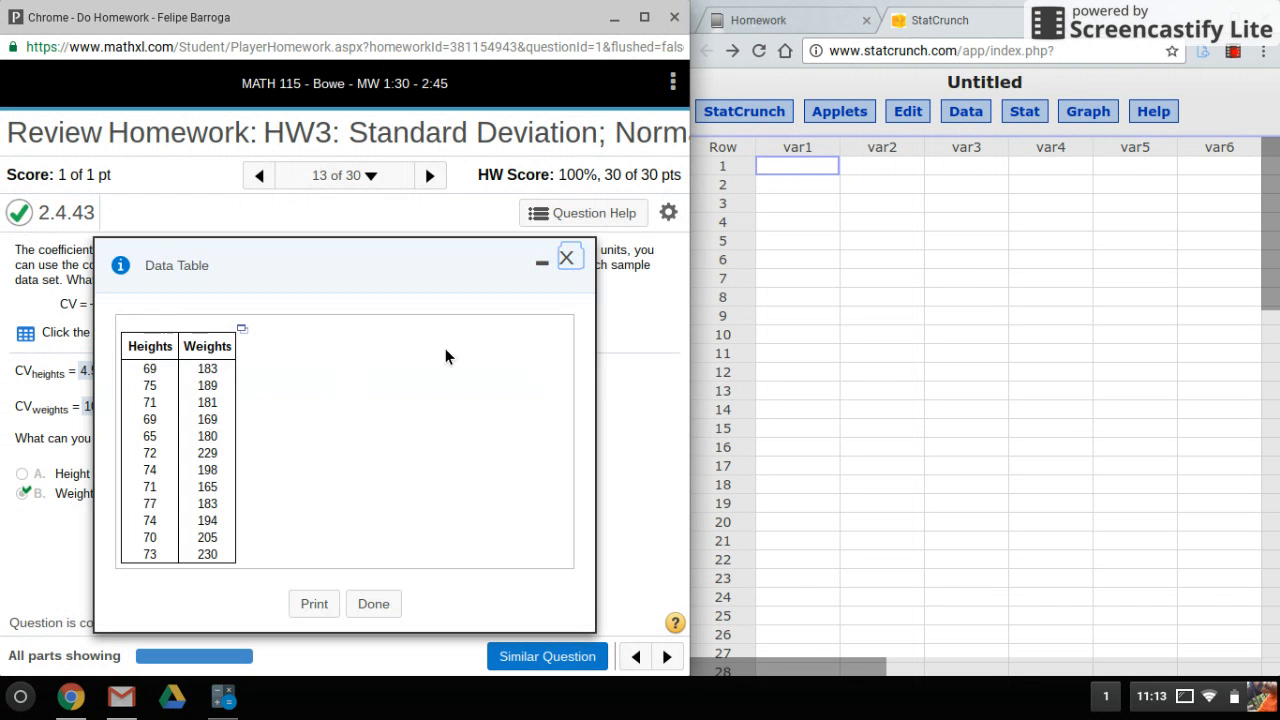
left_click(242, 328)
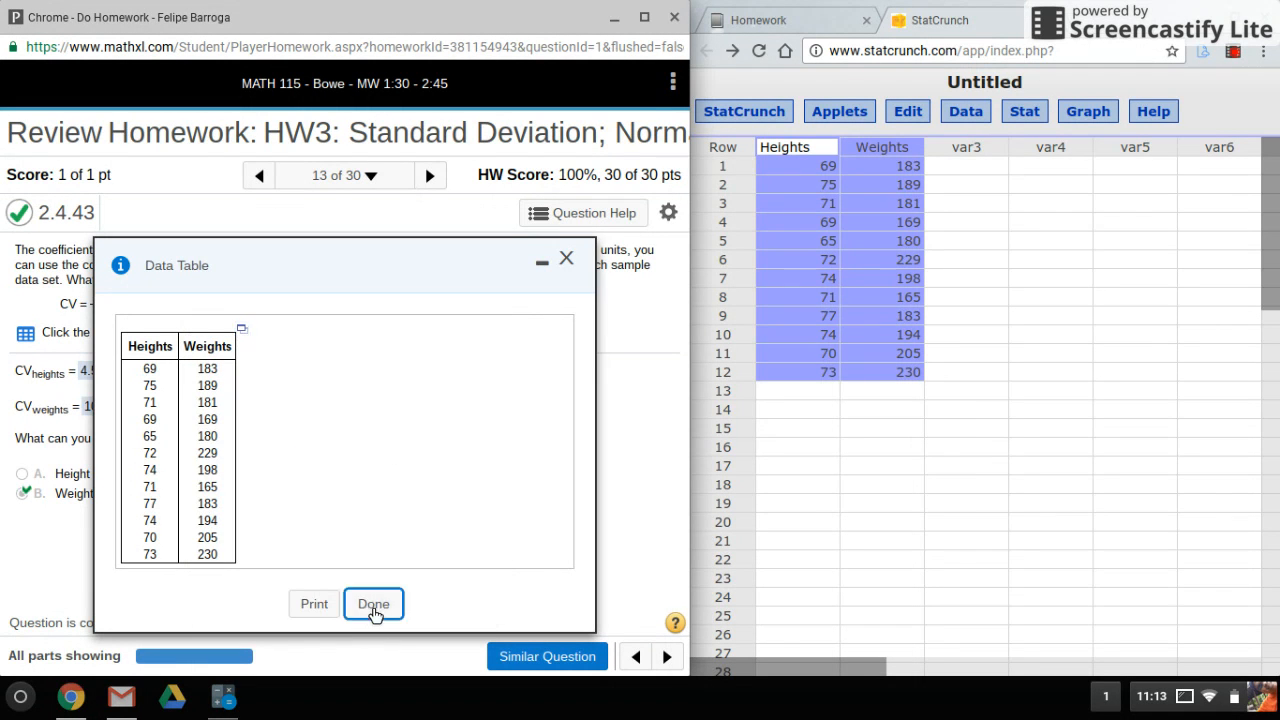
left_click(372, 604)
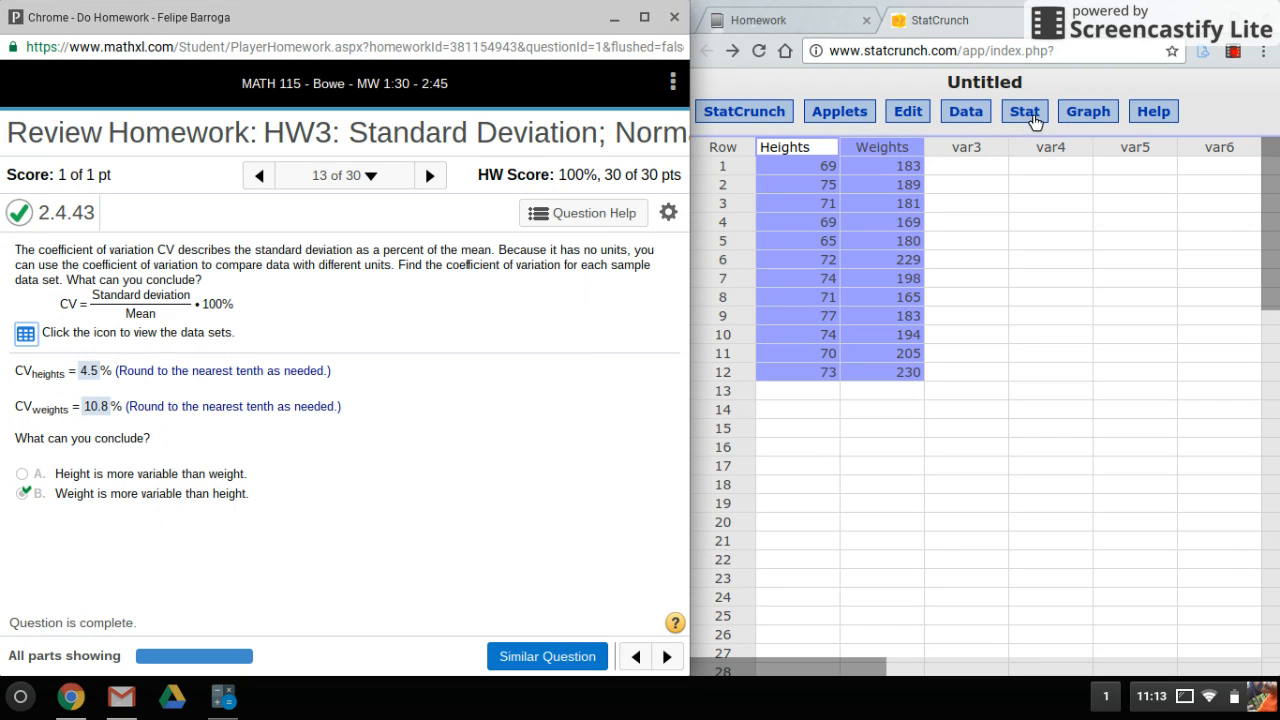
Reach the column Summary Stats dialog via Stat > Summary Stats > Columns.
left_click(1024, 112)
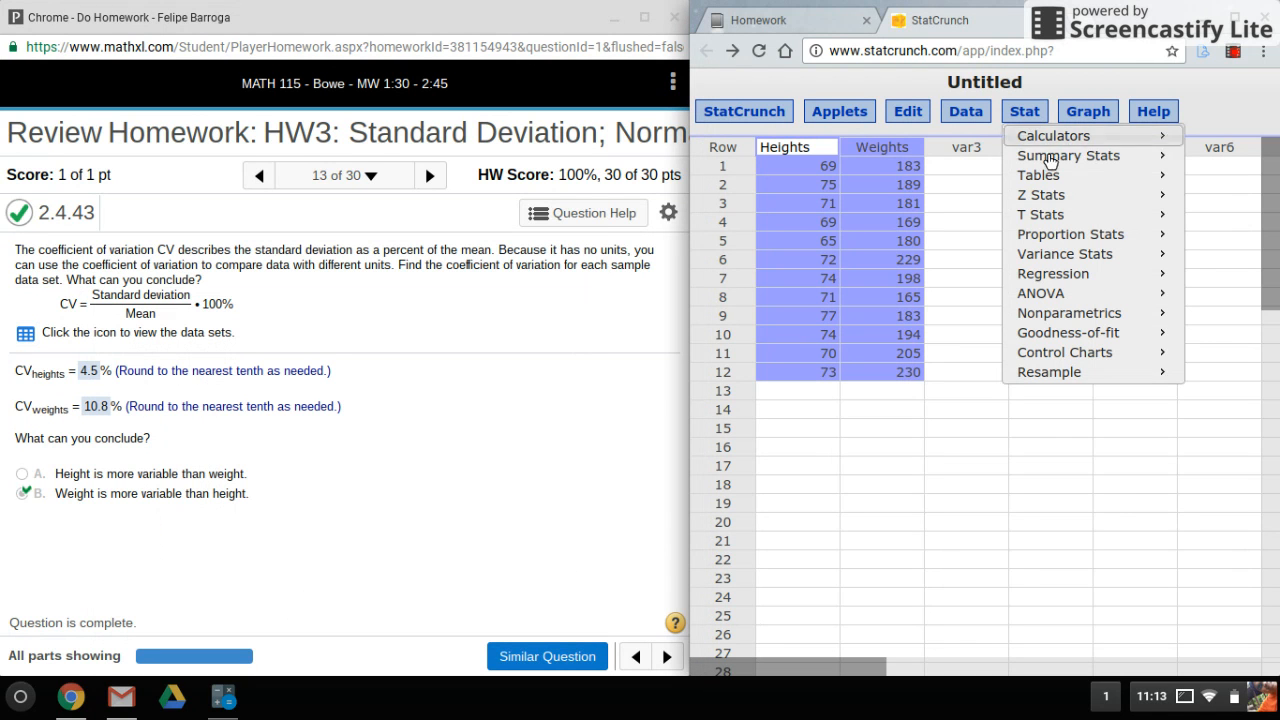
mouse_move(1068, 156)
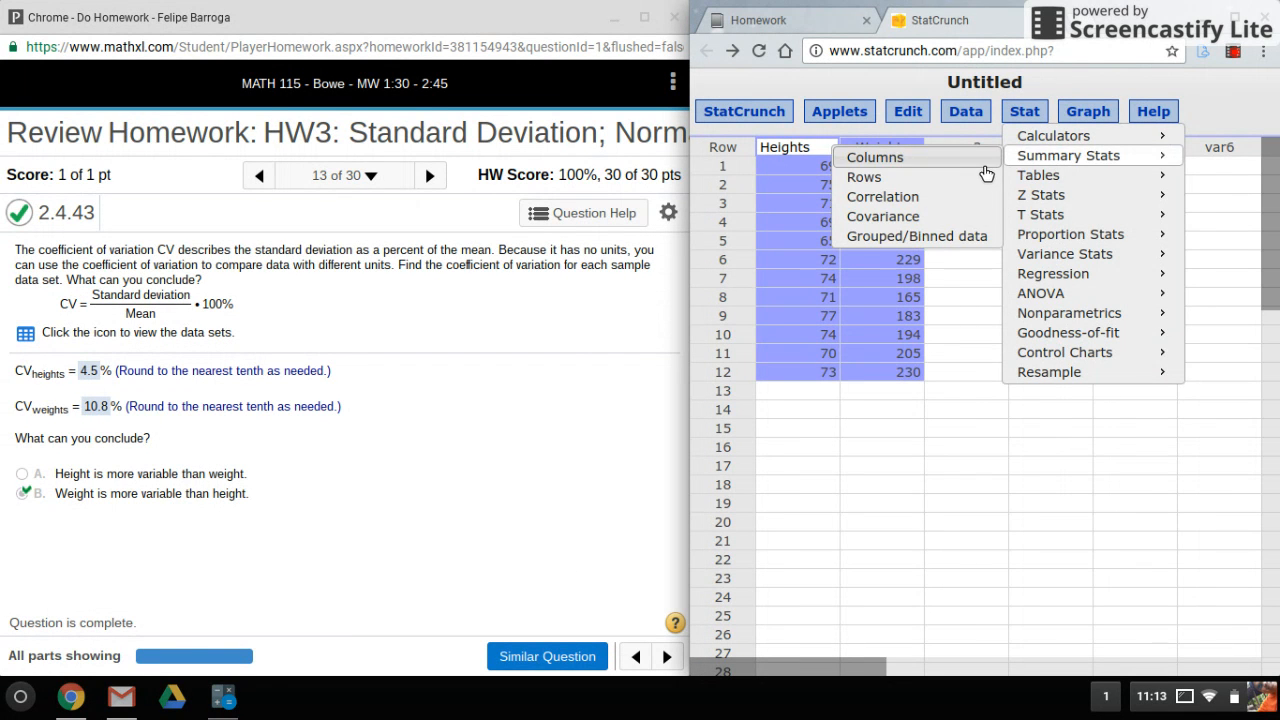
left_click(1068, 156)
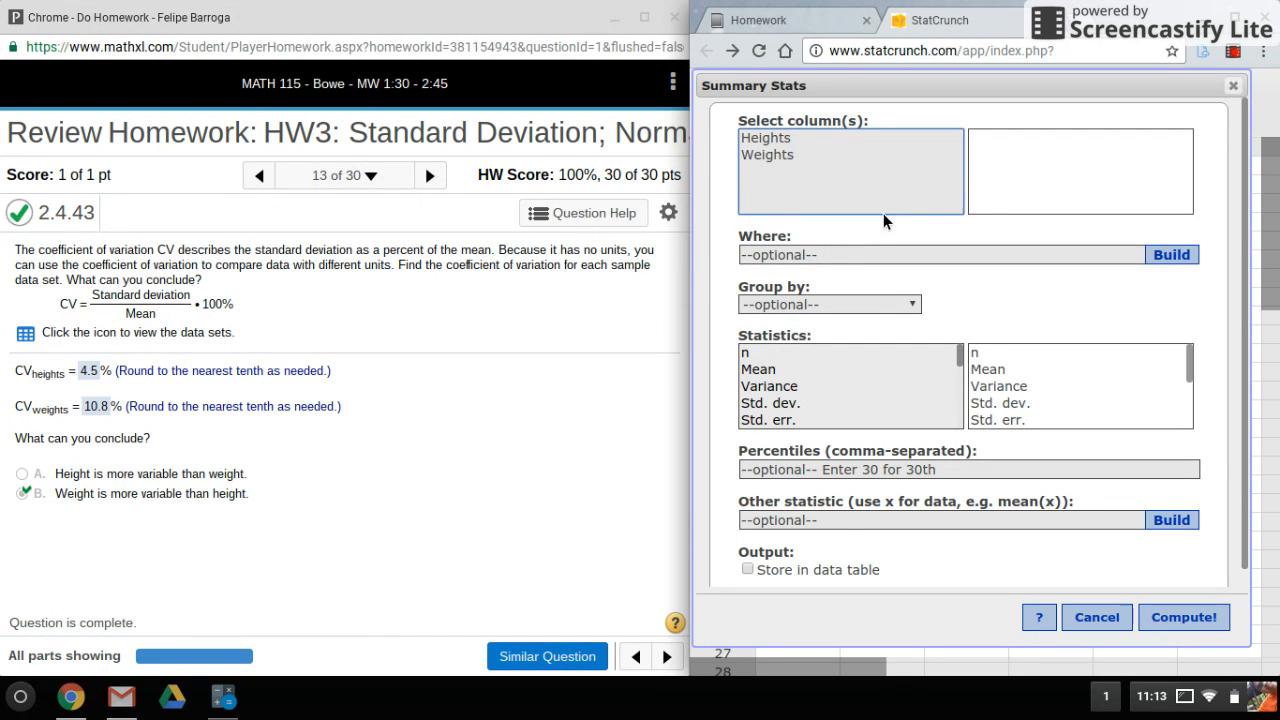
Select Heights and Weights with Coef. of var. as the only statistic.
left_click(764, 136)
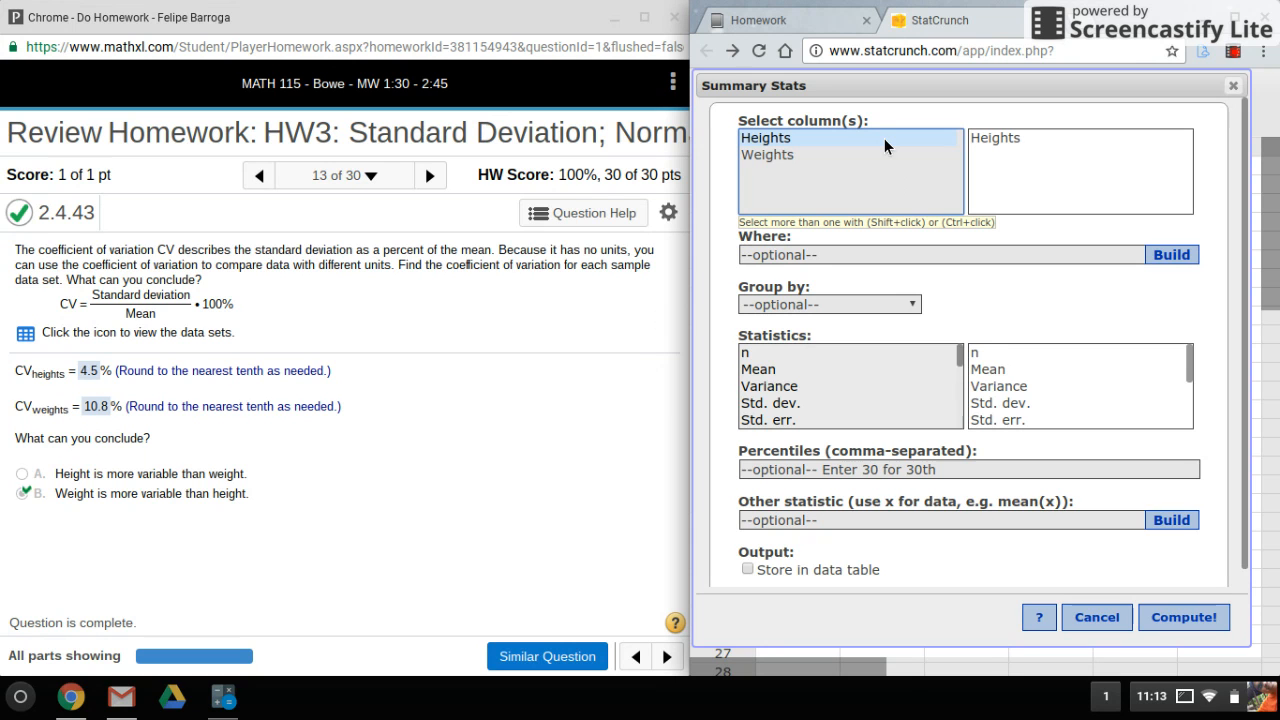
mouse_move(844, 150)
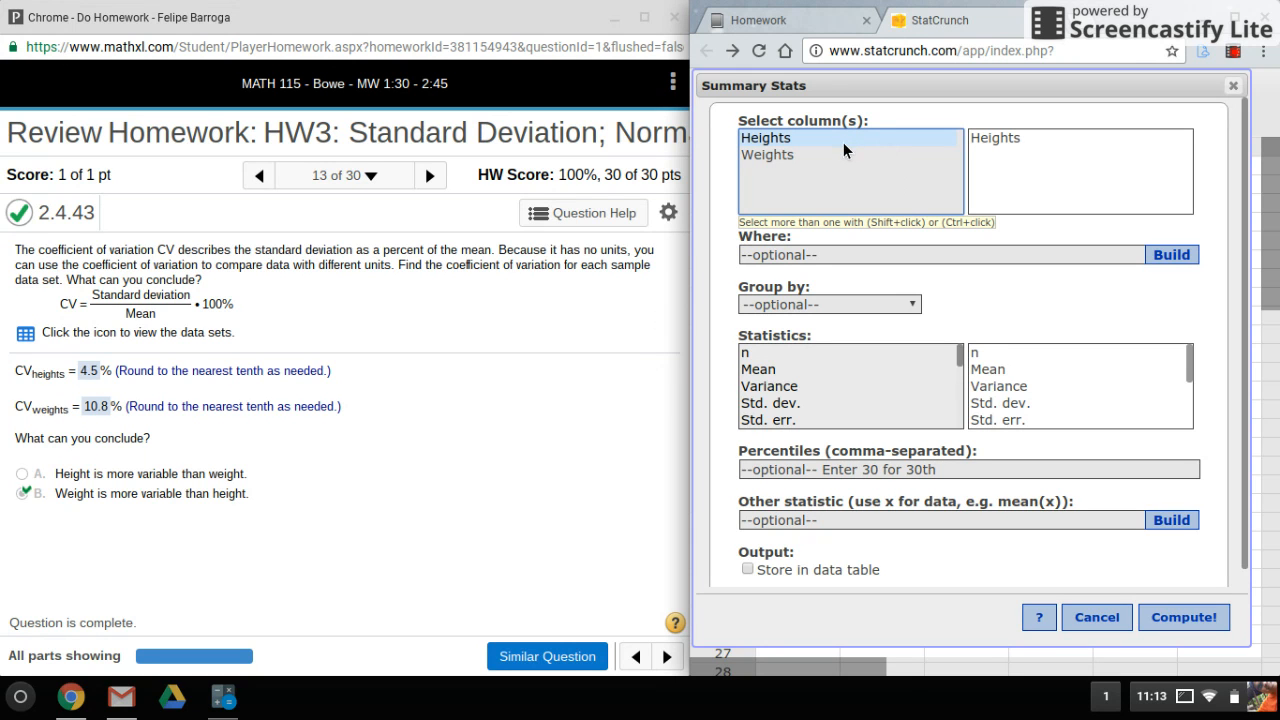
mouse_move(836, 164)
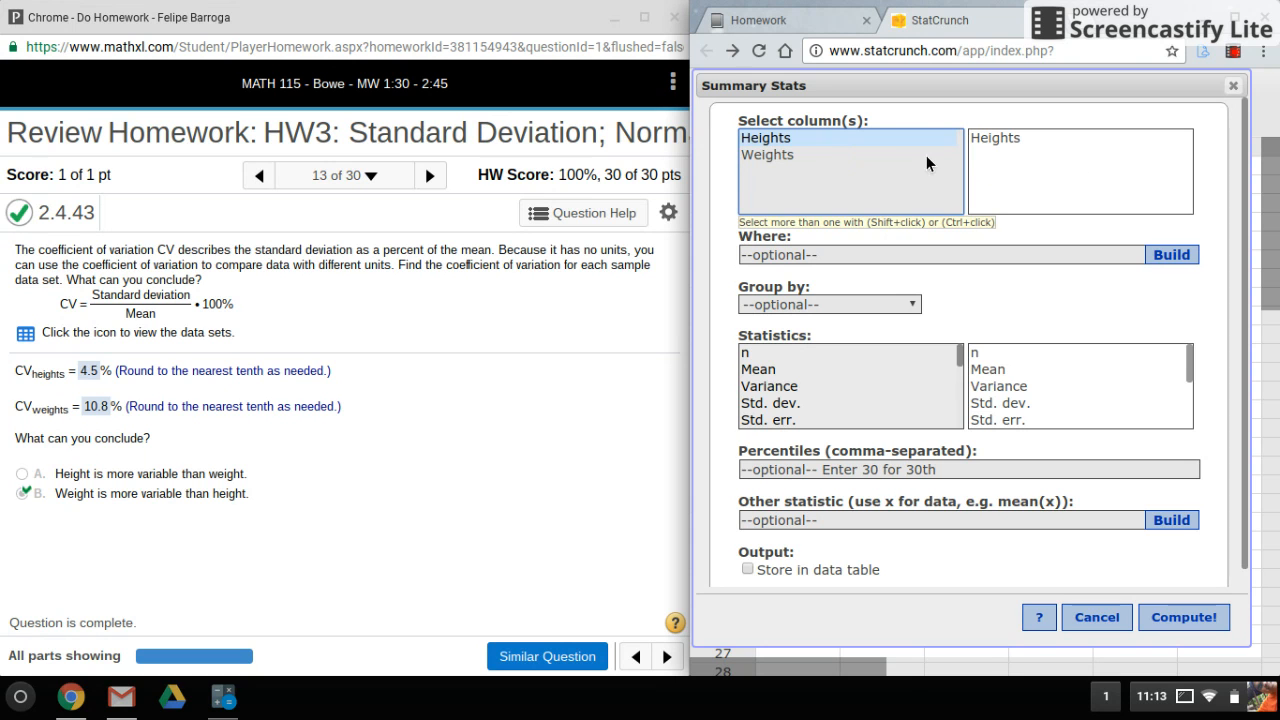
left_click(768, 154)
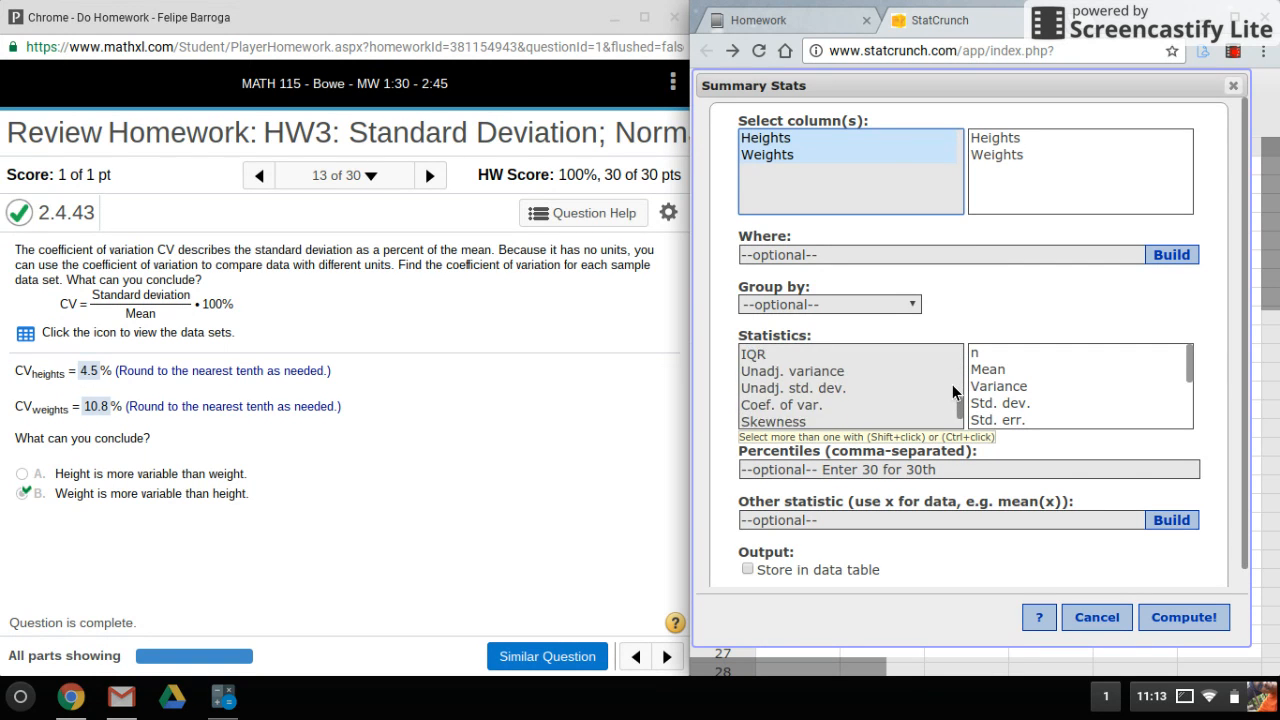
left_click(782, 388)
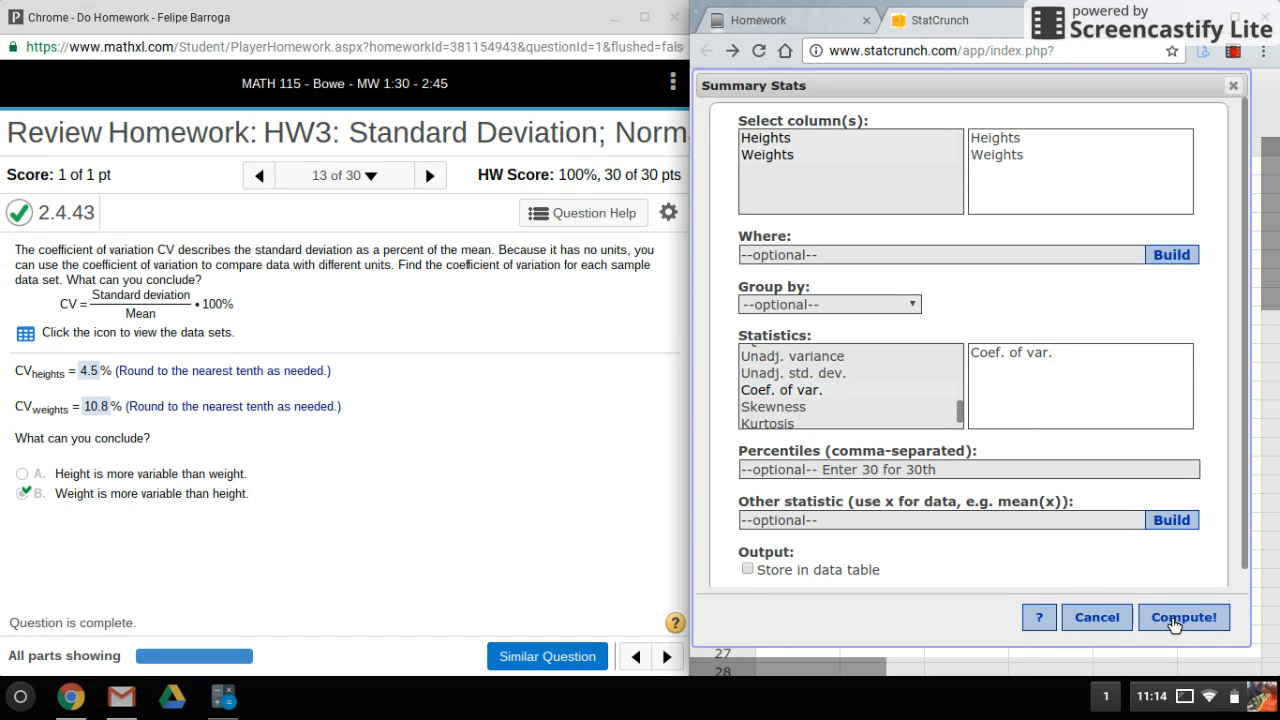
Compute the results: coefficient of variation 4.5051063 for Heights, 10.774501 for Weights.
left_click(1184, 616)
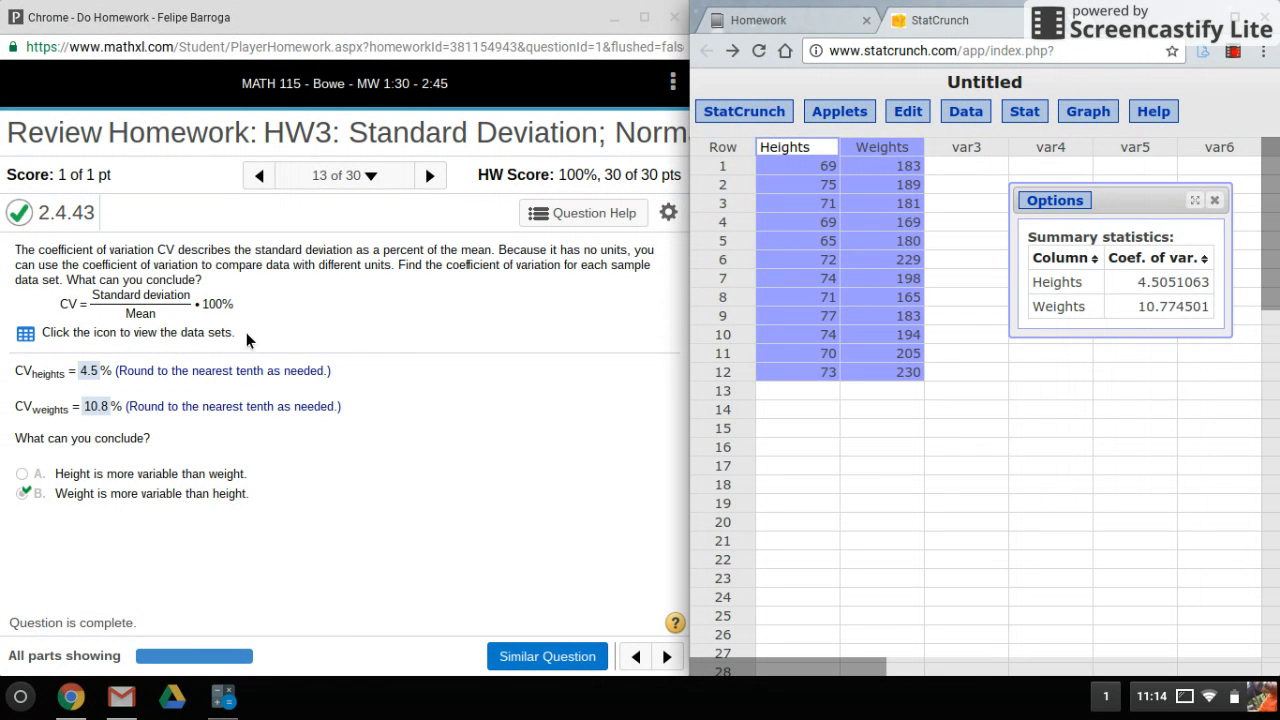
mouse_move(230, 316)
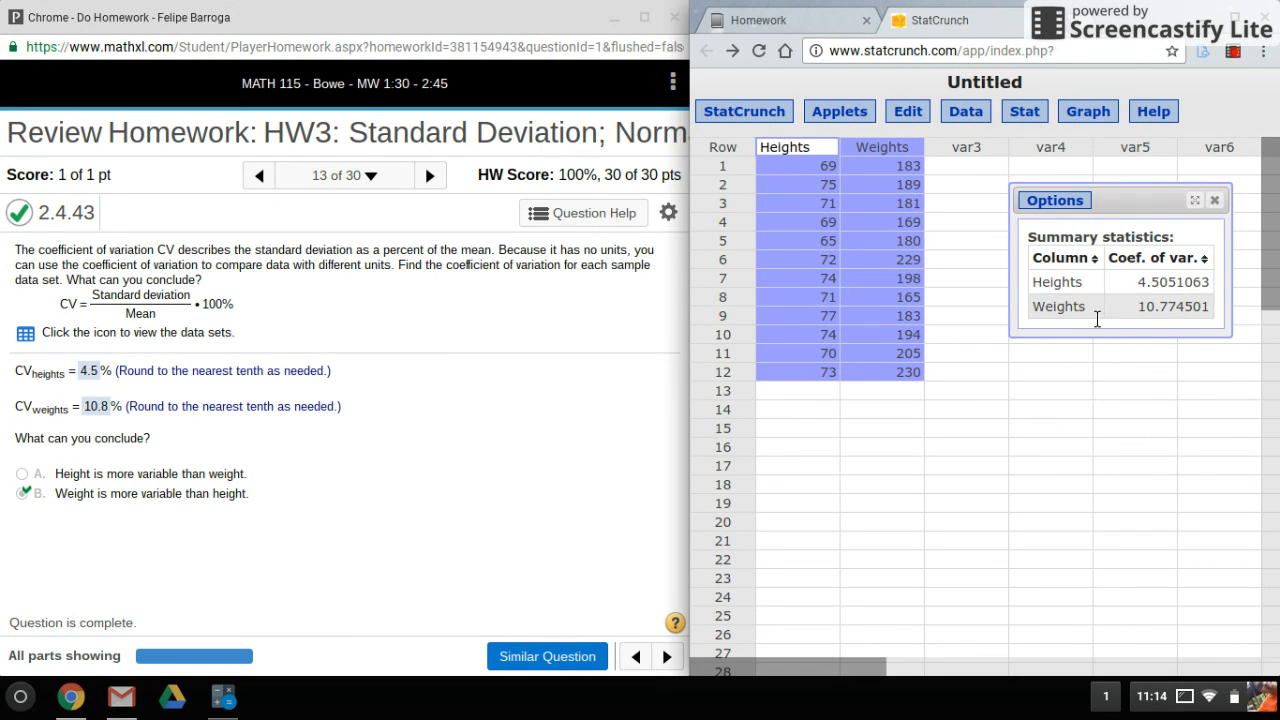
mouse_move(1256, 430)
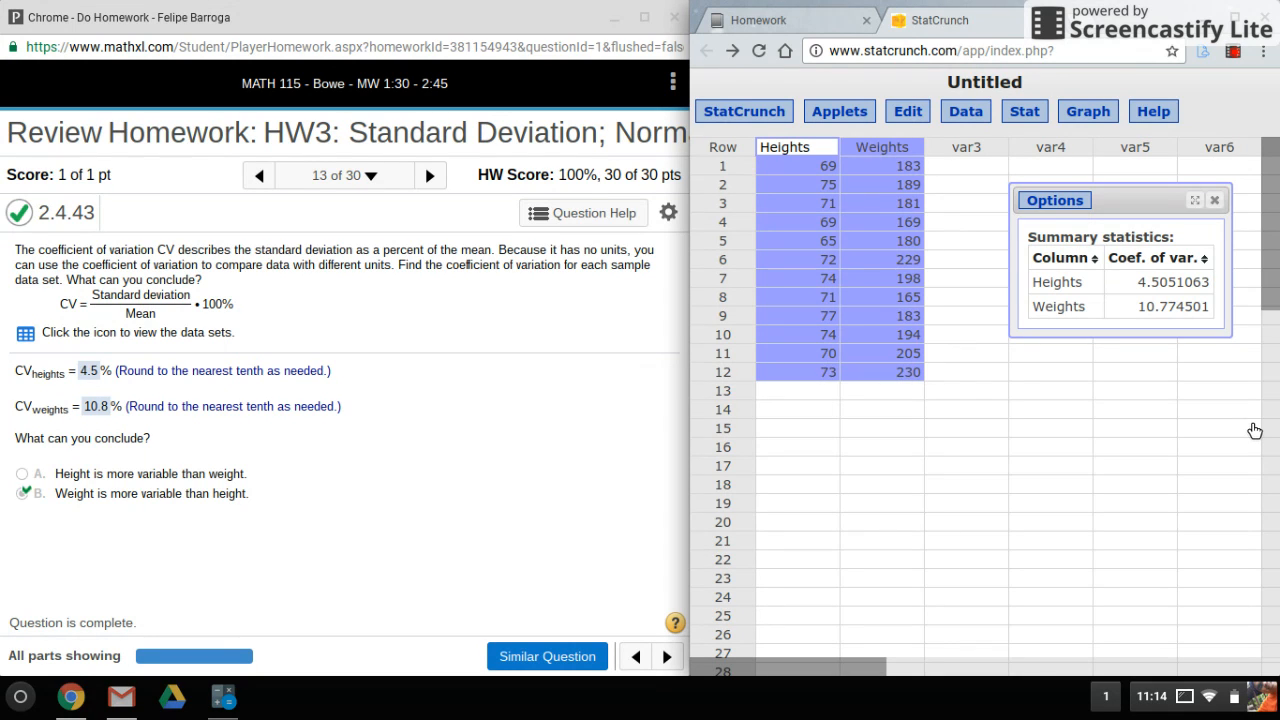
mouse_move(1226, 112)
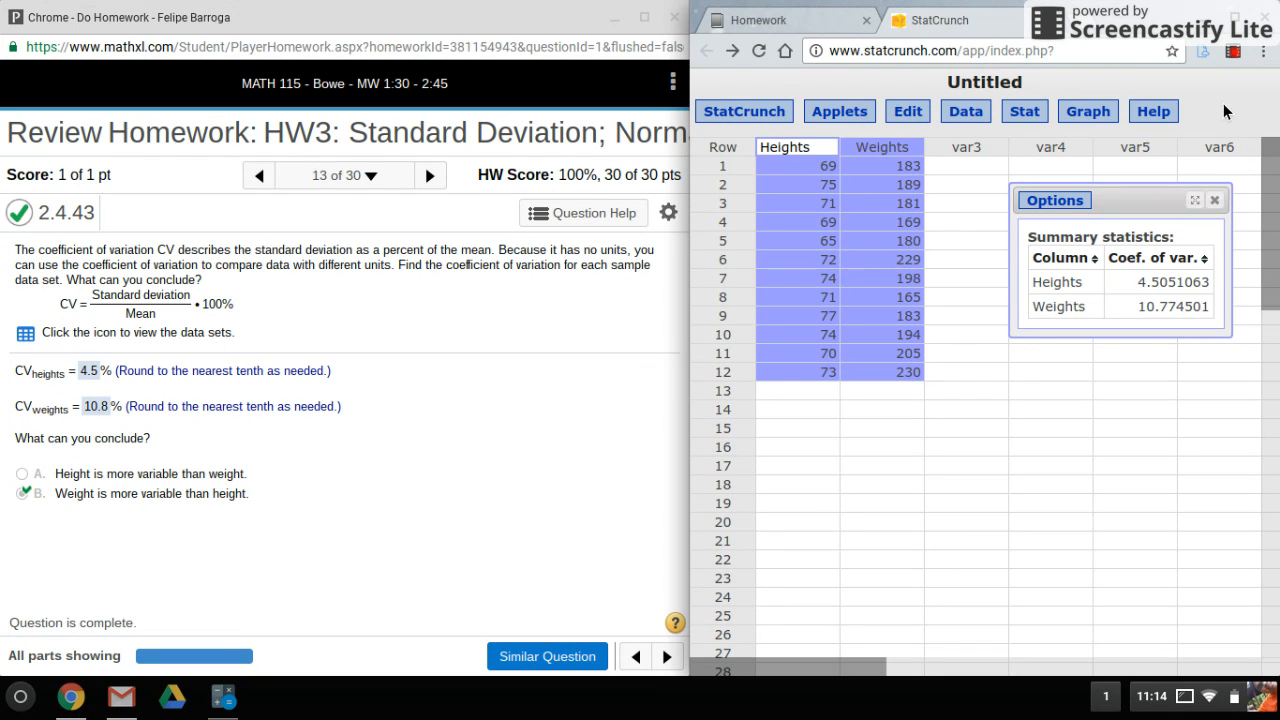
mouse_move(1224, 148)
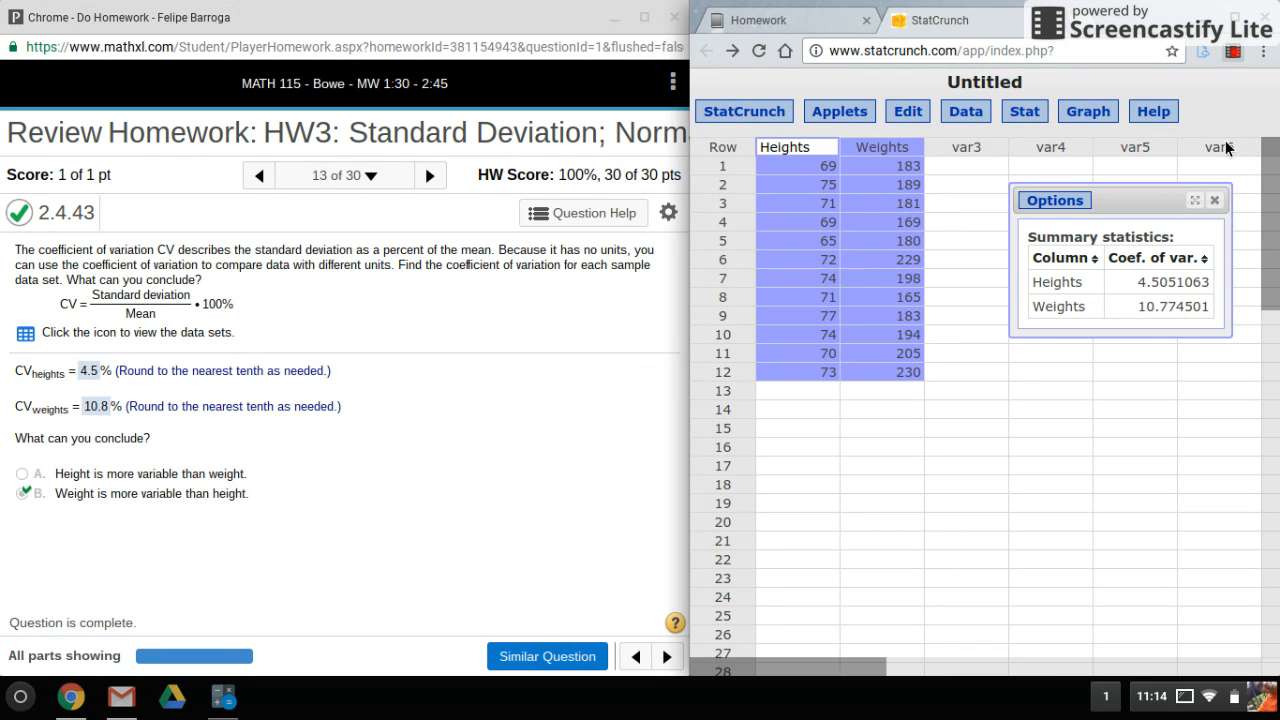